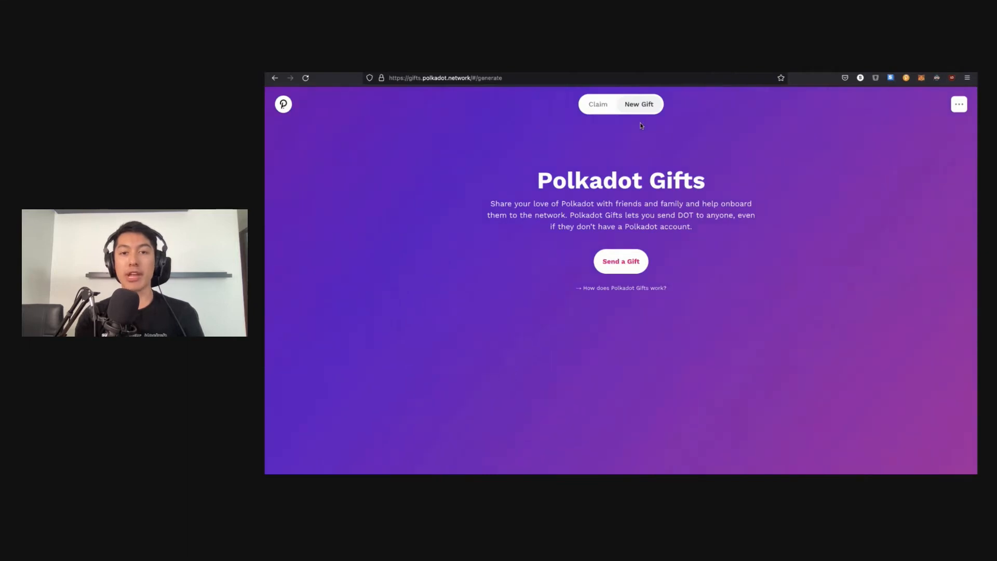
mouse_move(621, 262)
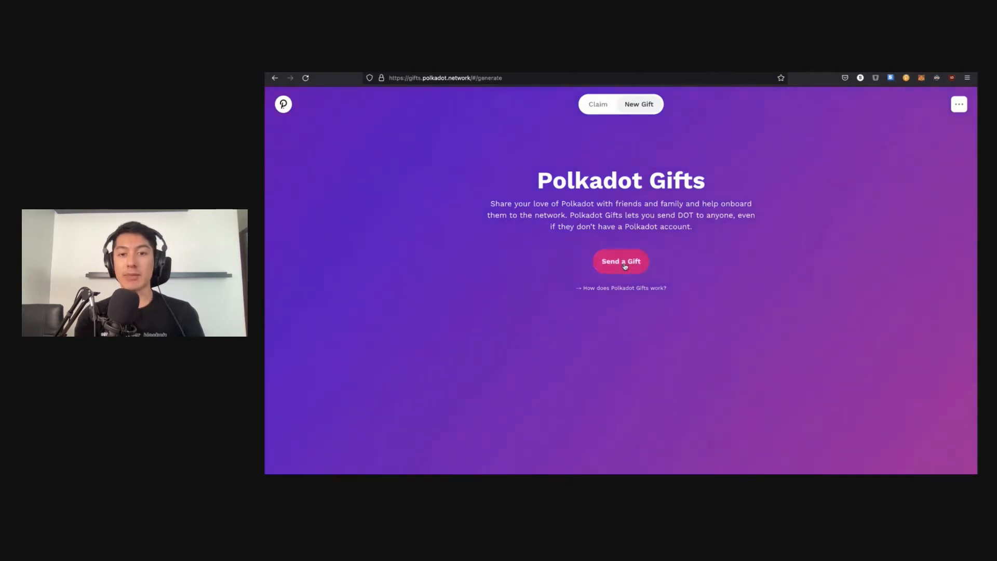
Step: Start a new gift via the Polkadot Extension for recipient Sub0 with amount 5 DOT and continue
click(622, 262)
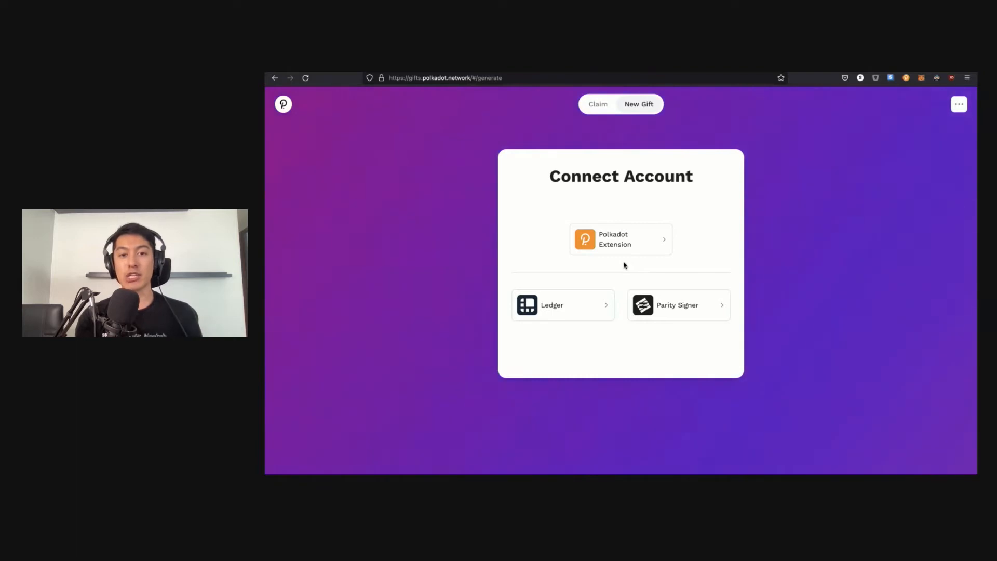
click(620, 239)
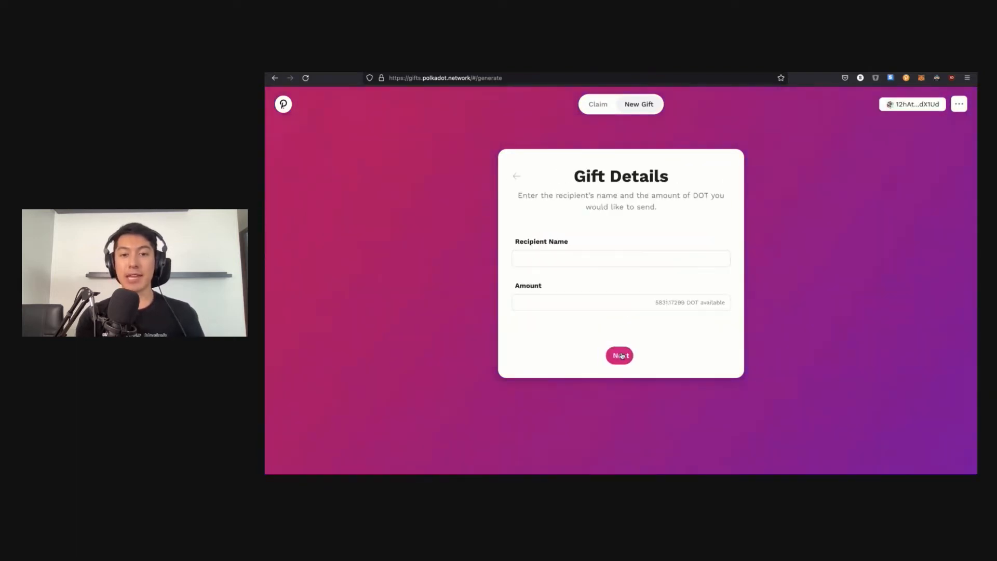
click(620, 259)
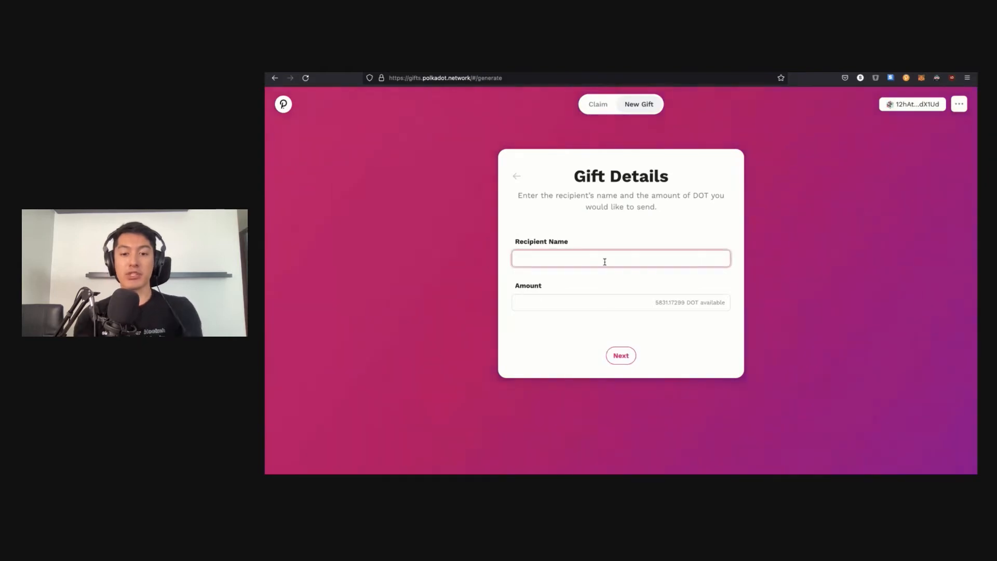
text(Sub0)
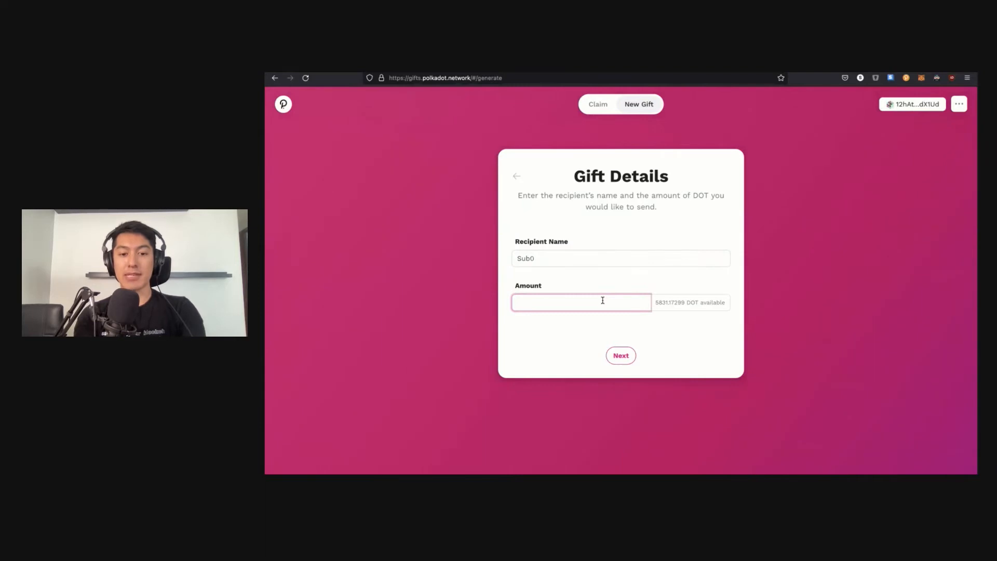
text(5)
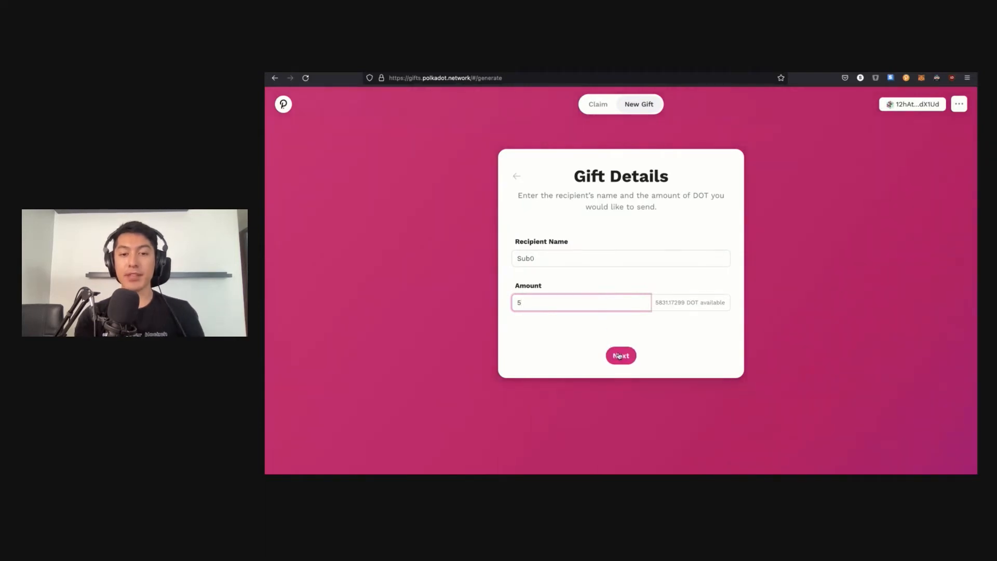
click(620, 355)
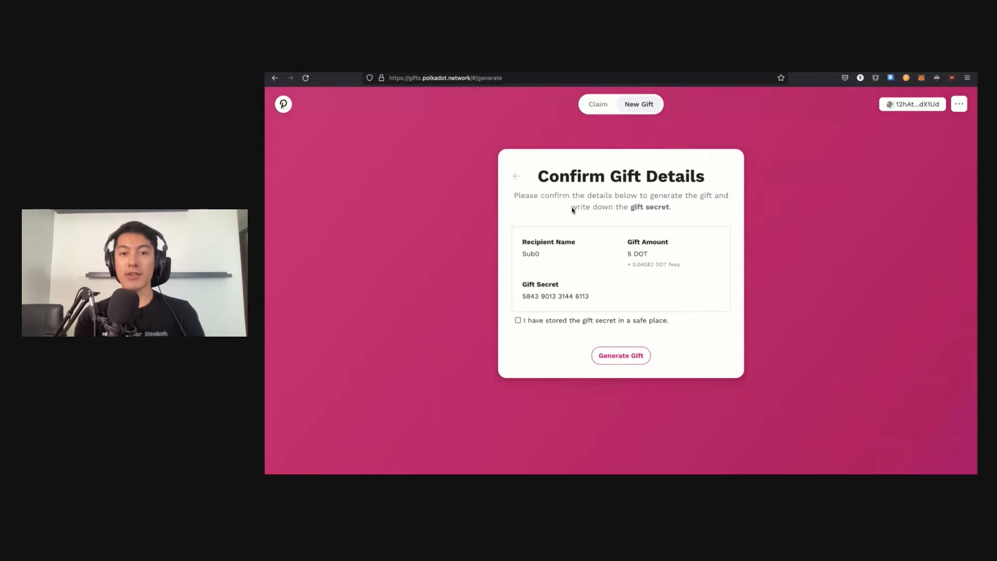
Step: Confirm the gift secret is stored, generate the gift and sign its transfer transaction
click(518, 320)
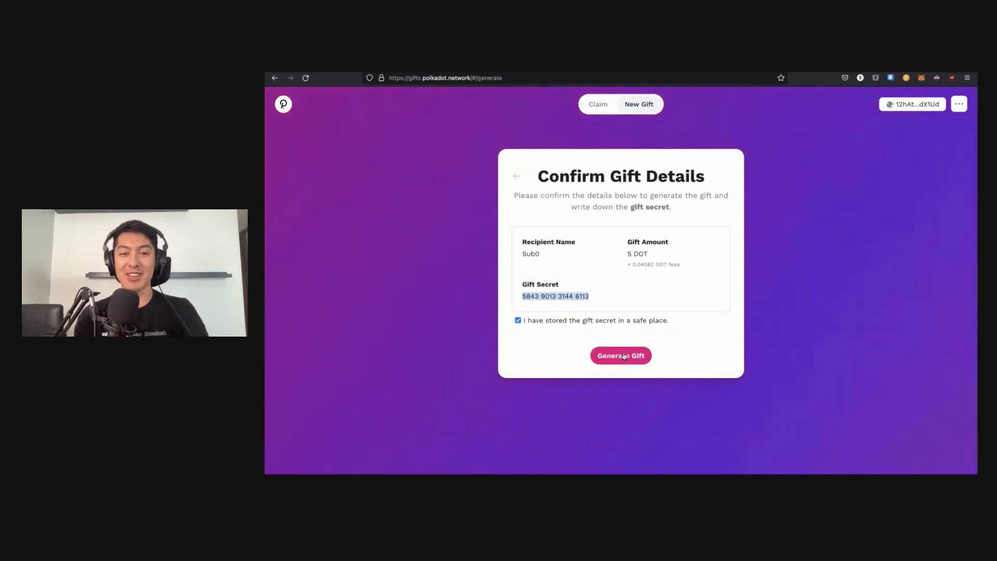
click(620, 356)
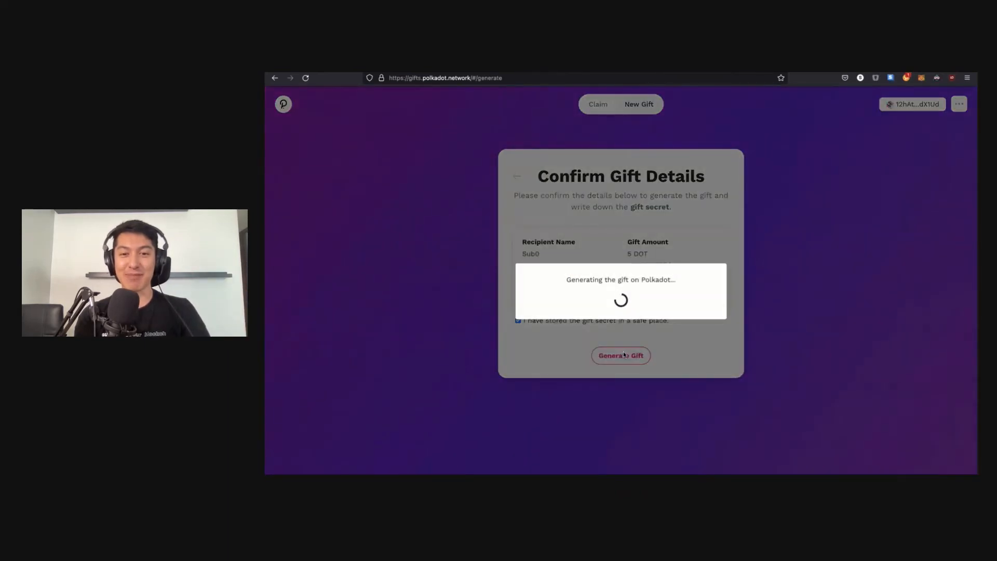
click(620, 355)
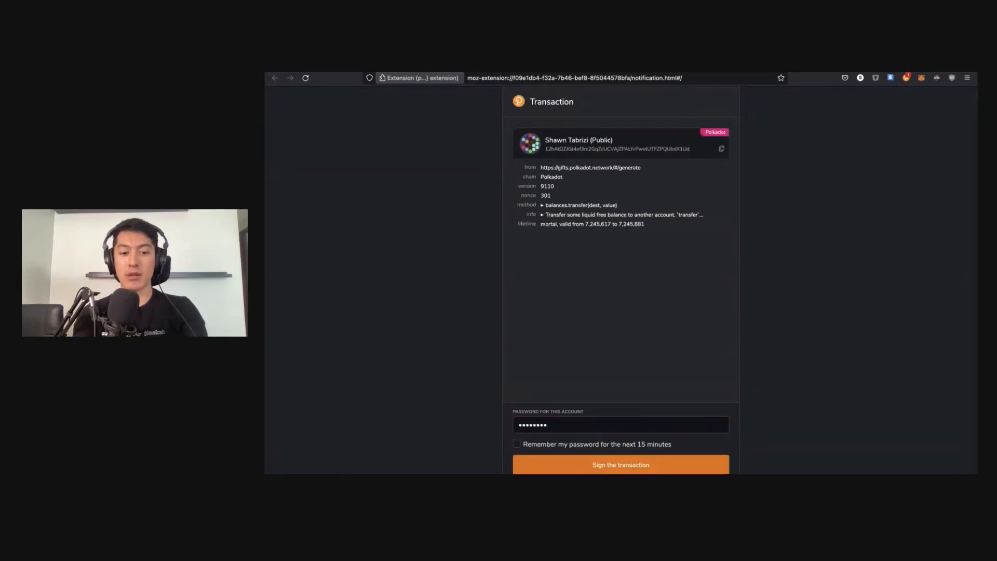
click(620, 465)
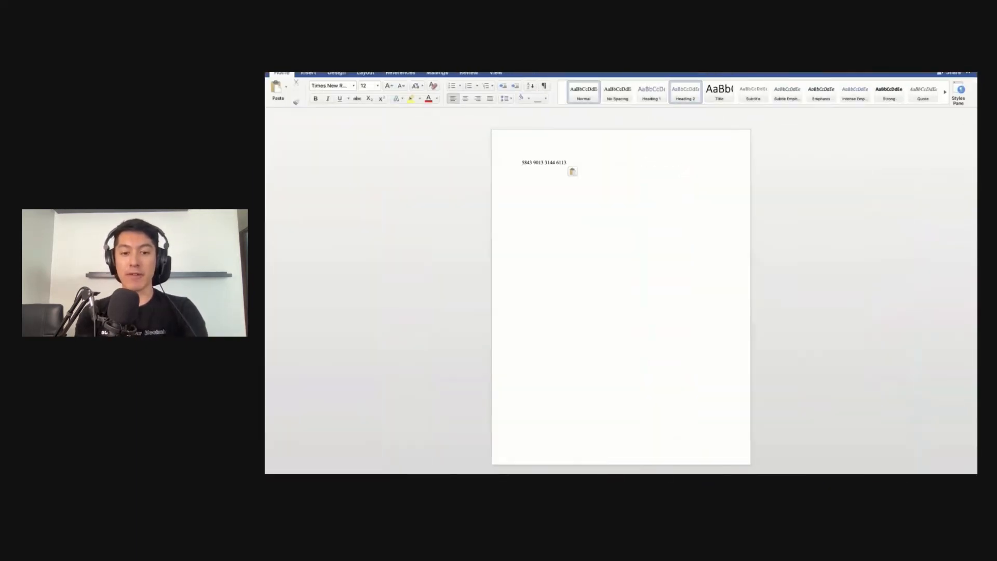
Step: Write the greeting 'Hey Sub0!' beside the saved gift secret in the Word note
text(Hey Sub0!)
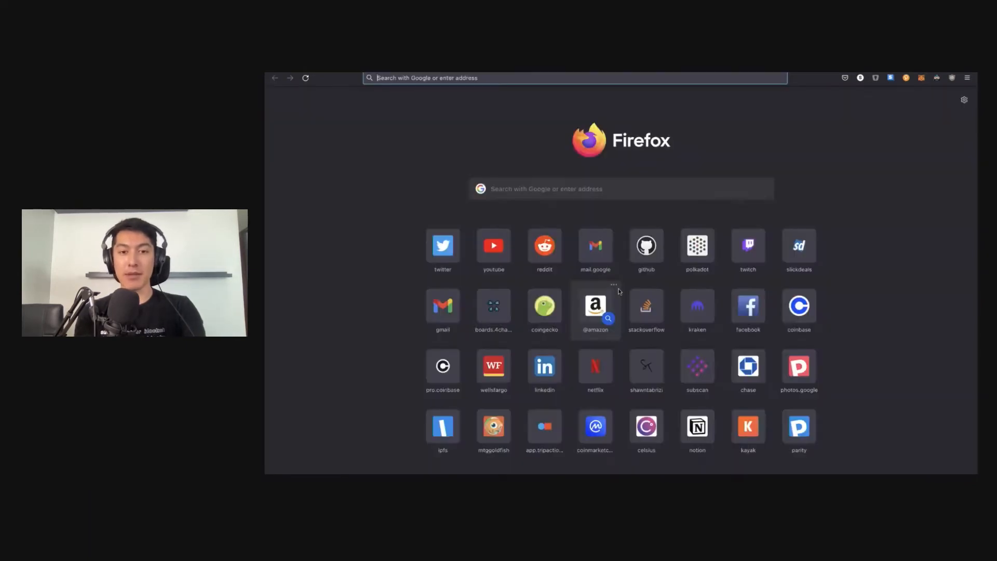
Step: Go to gifts.polkadot.network and reach the claim page
click(698, 246)
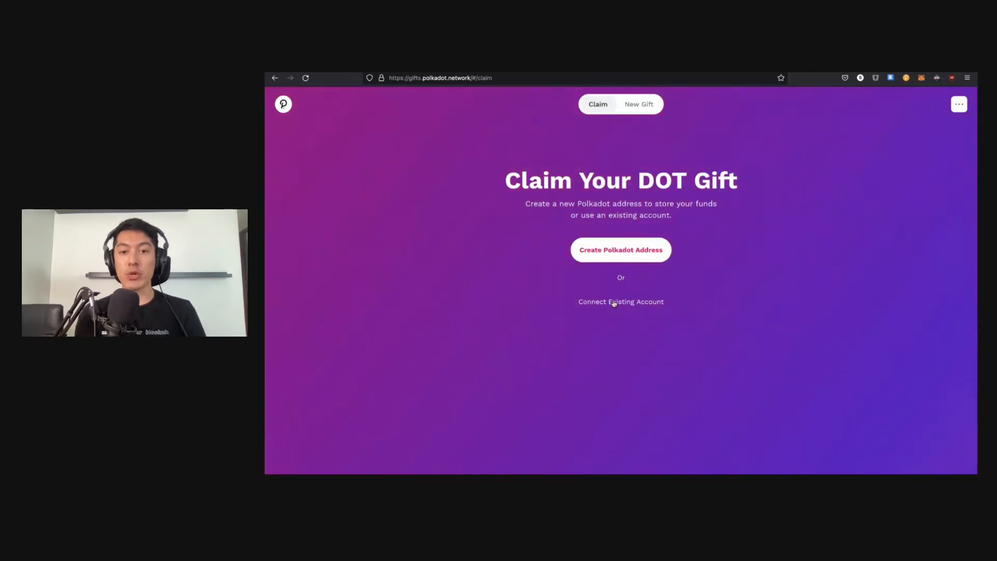
Step: Back out of the existing-account option and create a new Polkadot address, revealing its seed phrase
click(621, 302)
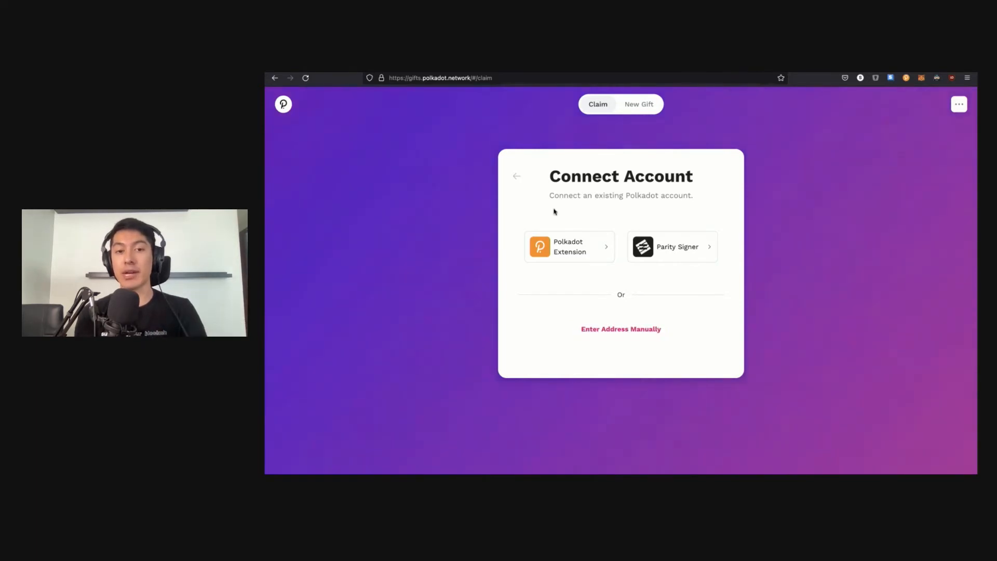
click(517, 177)
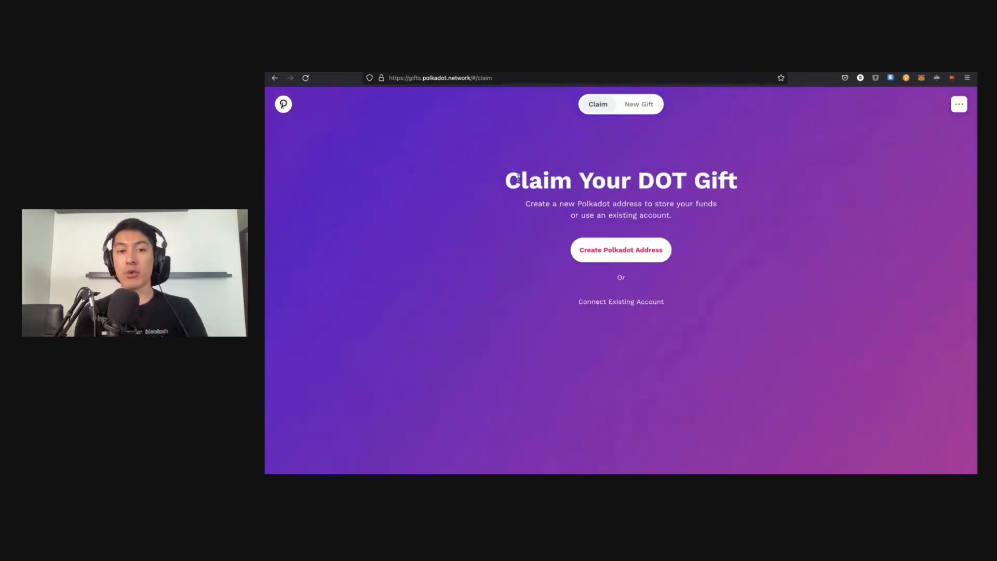
click(620, 249)
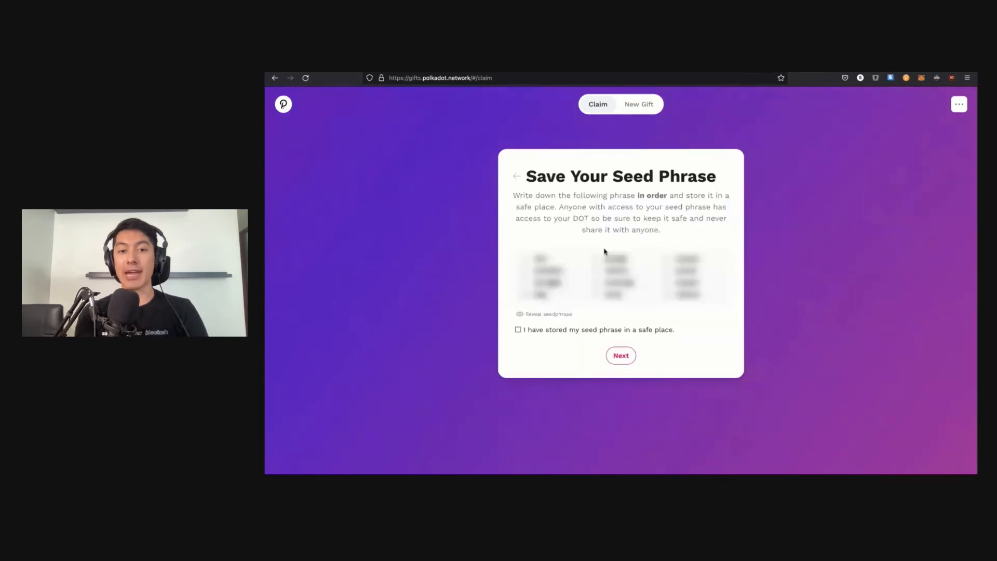
click(545, 314)
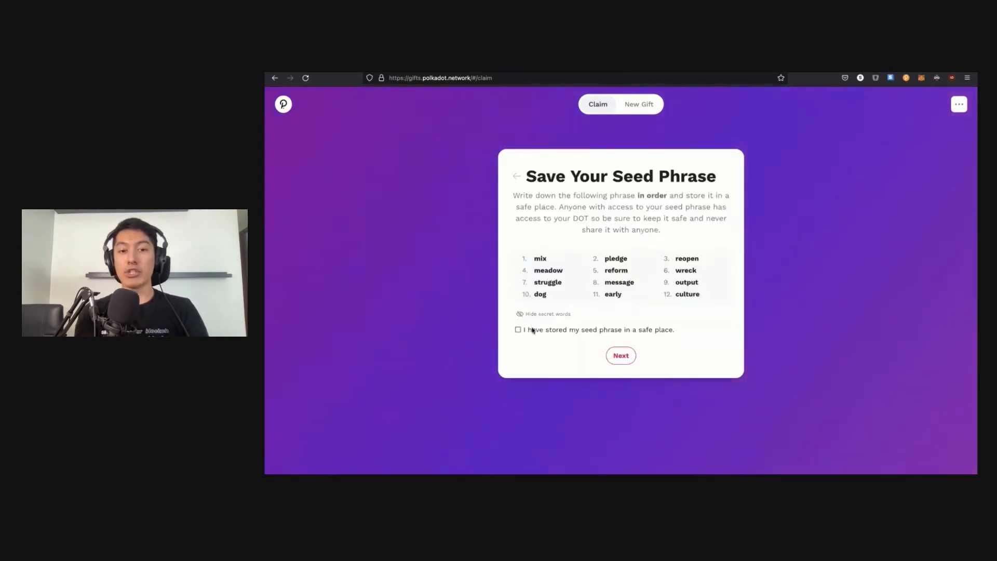
Step: Acknowledge the seed phrase is safely stored and move on to verifying it
click(518, 329)
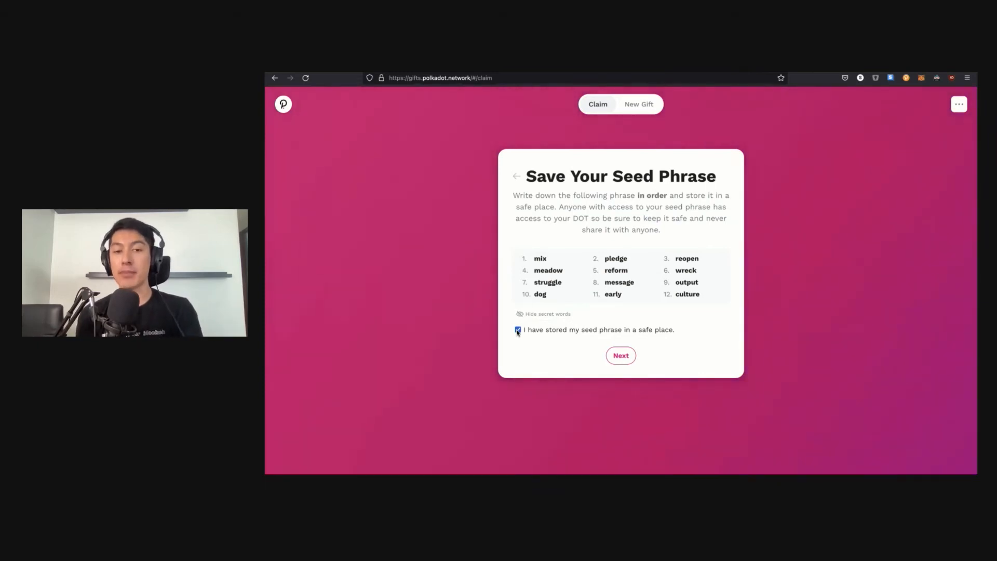
click(517, 329)
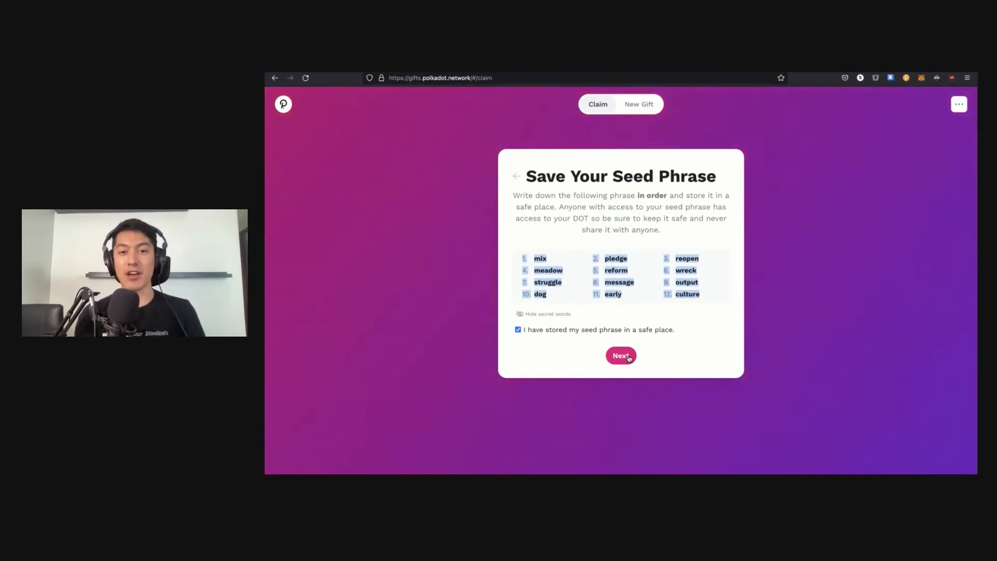
click(620, 356)
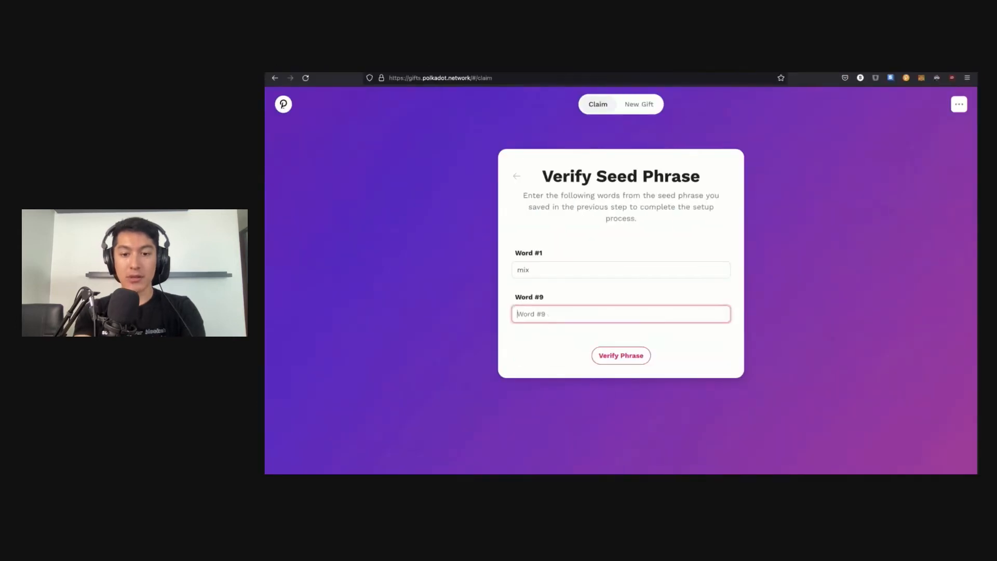
Step: Verify the seed phrase and download a password-protected JSON backup named 'gift example'
click(620, 356)
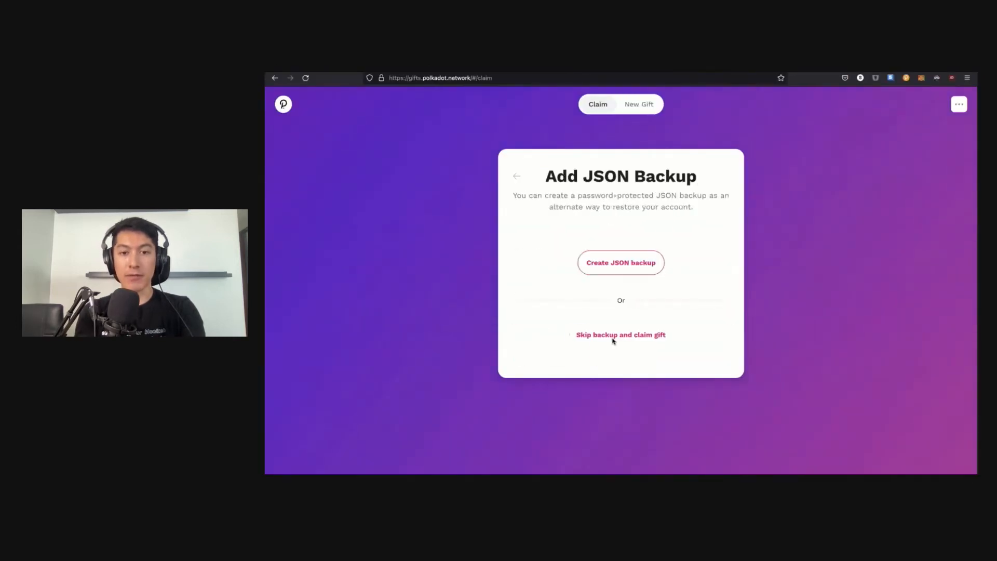
click(621, 262)
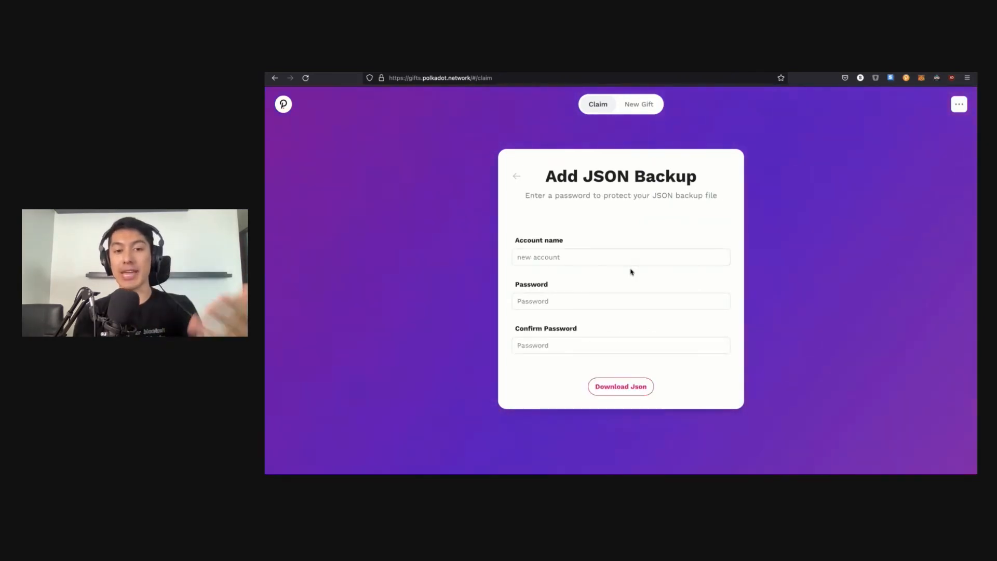
click(621, 256)
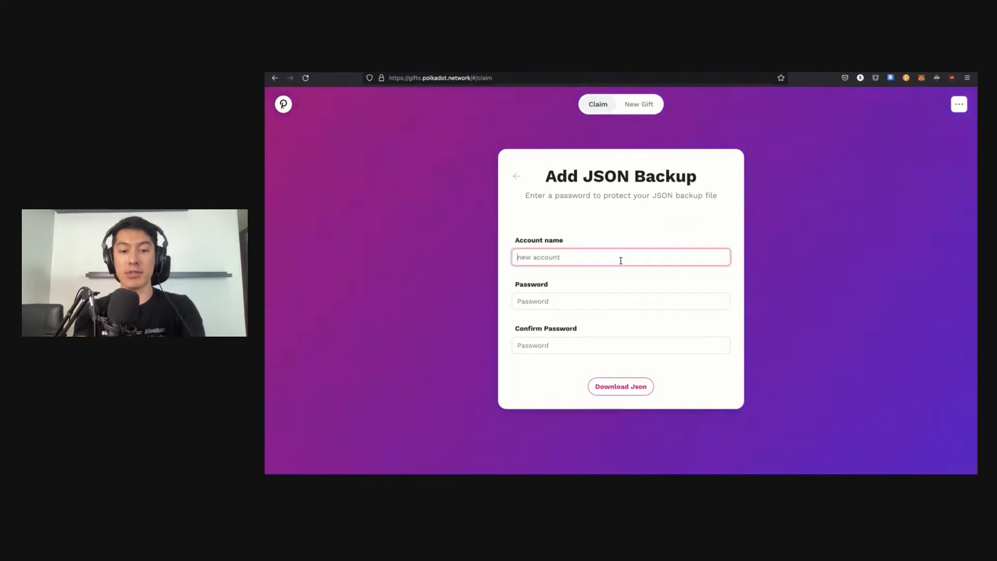
text(gift)
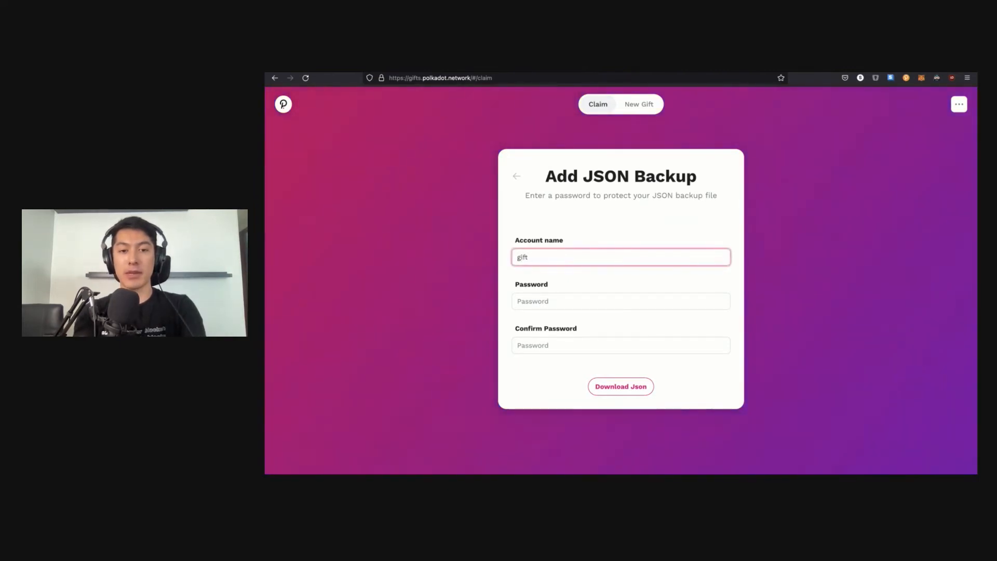
text(example)
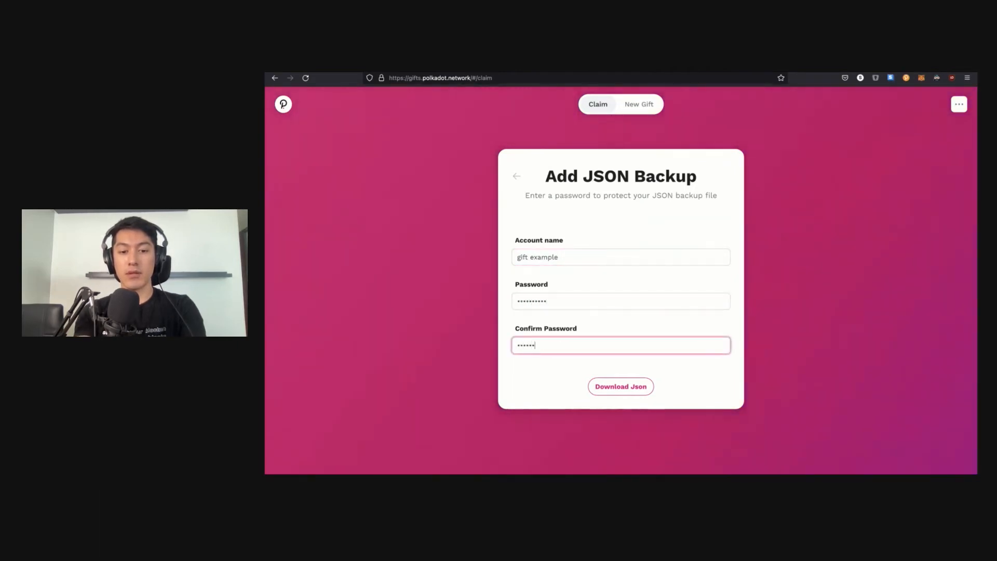
click(620, 386)
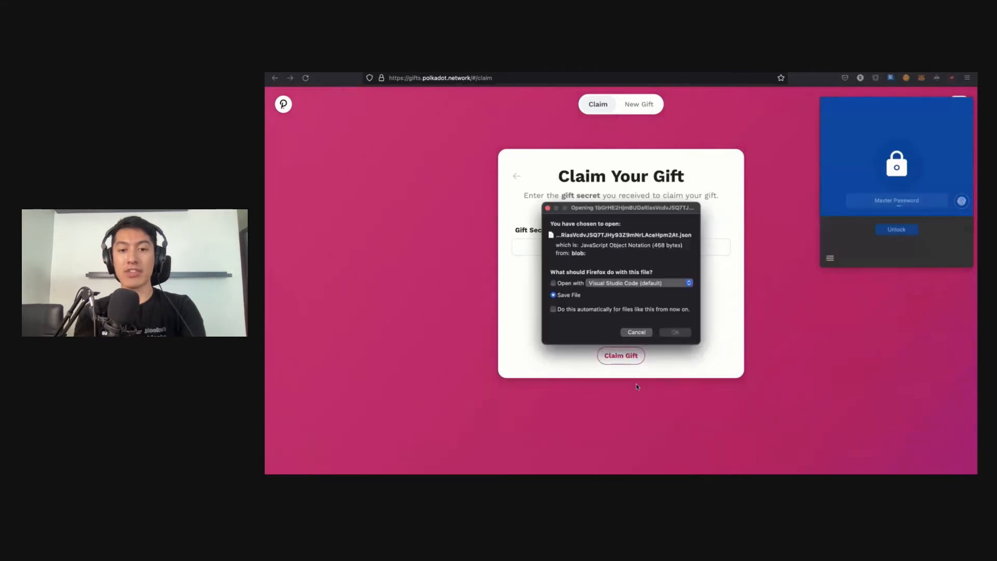
click(635, 332)
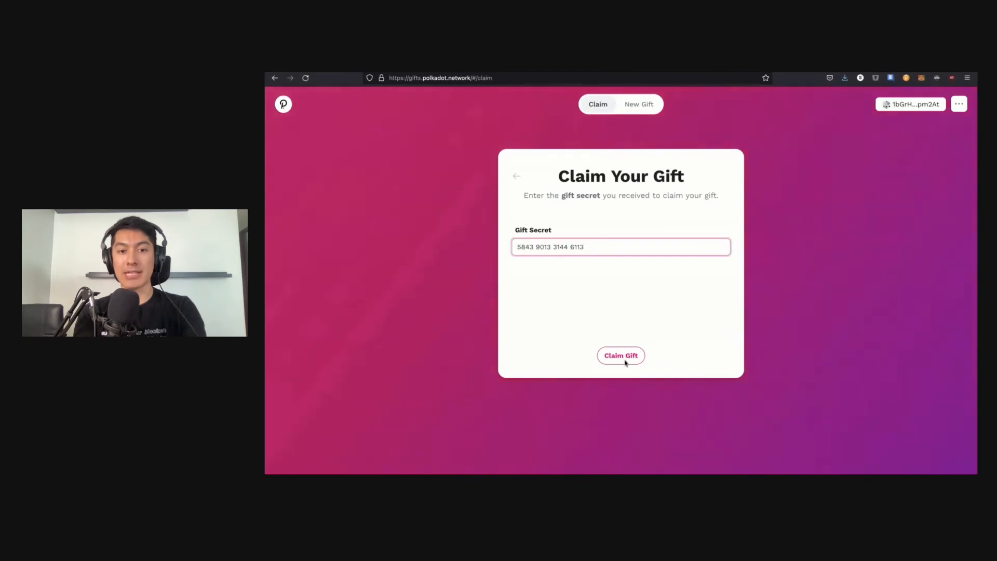
click(620, 355)
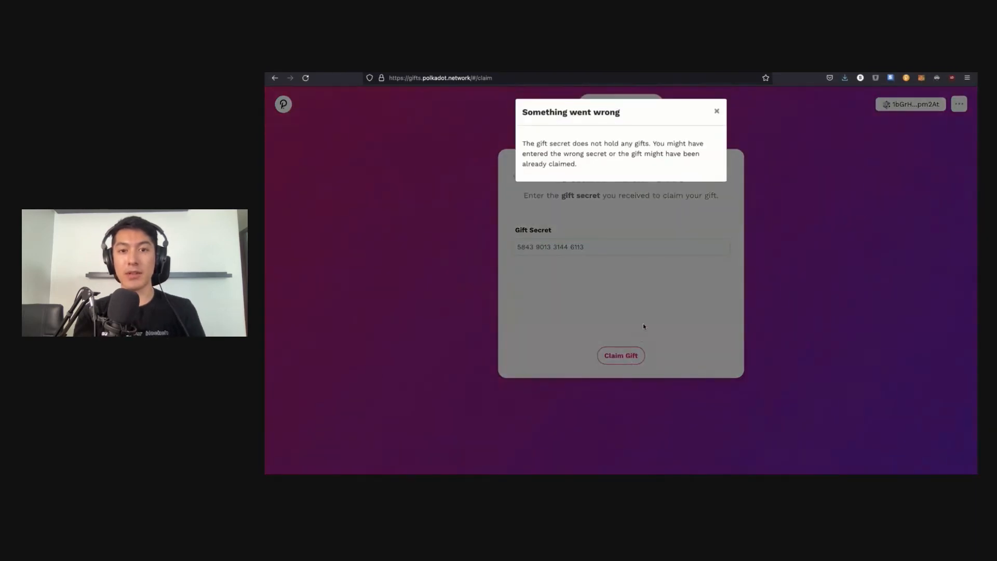
click(621, 355)
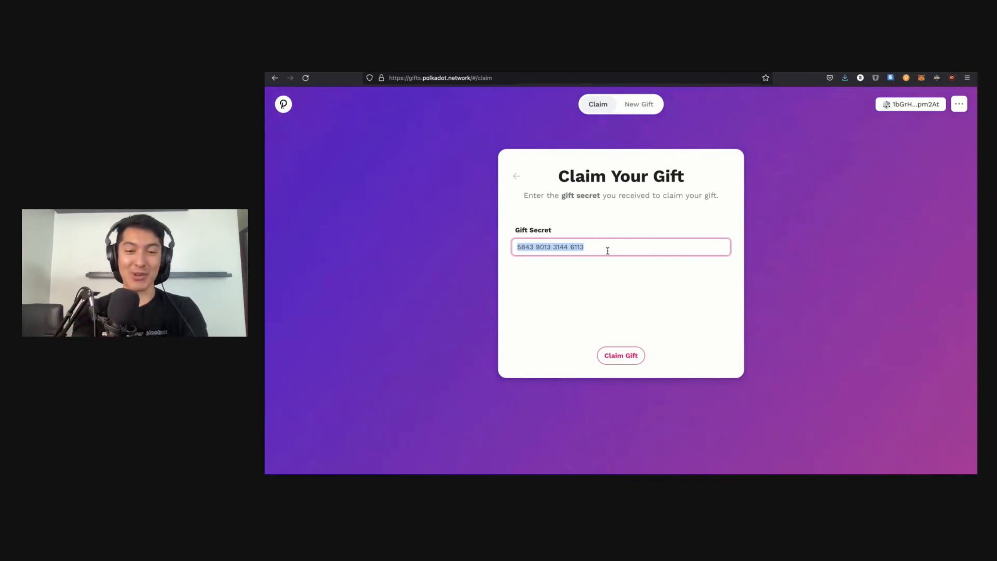
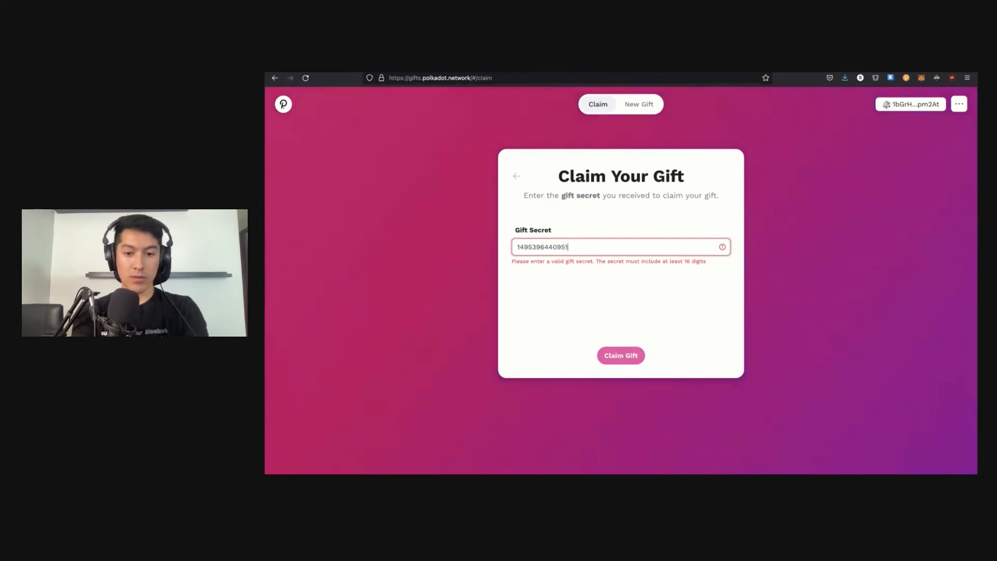
Step: Enter the new 16-digit gift secret and claim it, receiving 5.02572 DOT into the new account
click(620, 355)
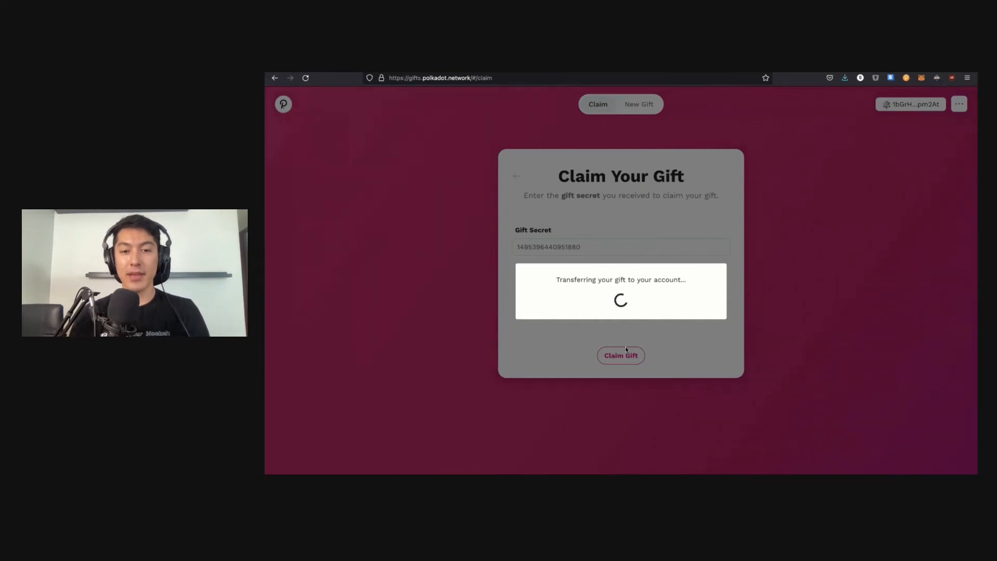
click(620, 355)
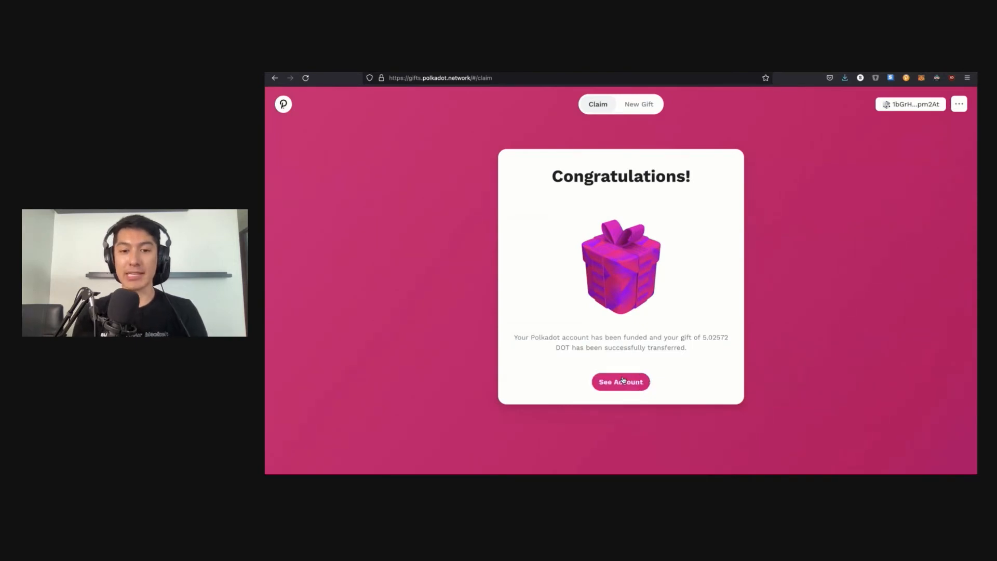
click(620, 382)
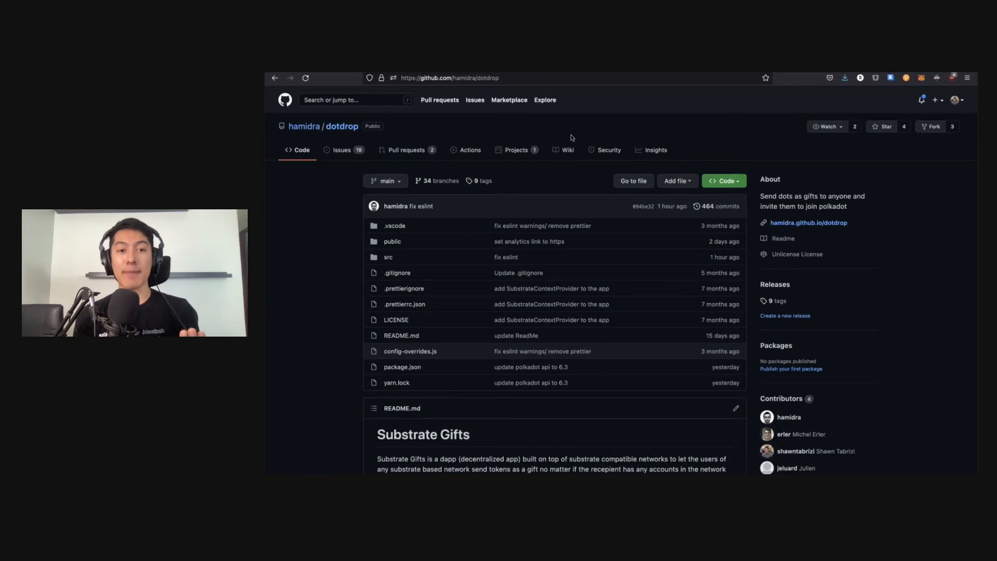
mouse_move(437, 124)
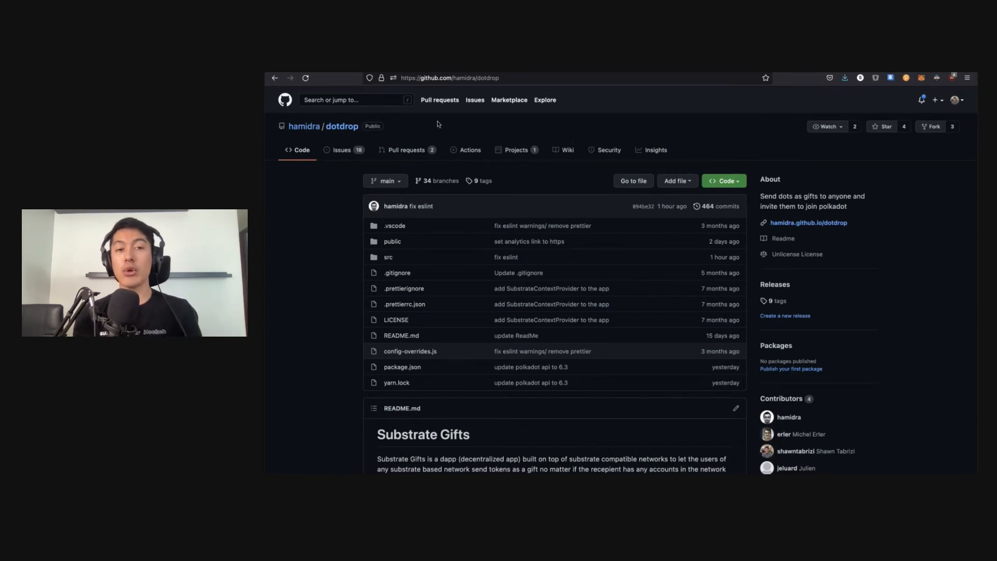